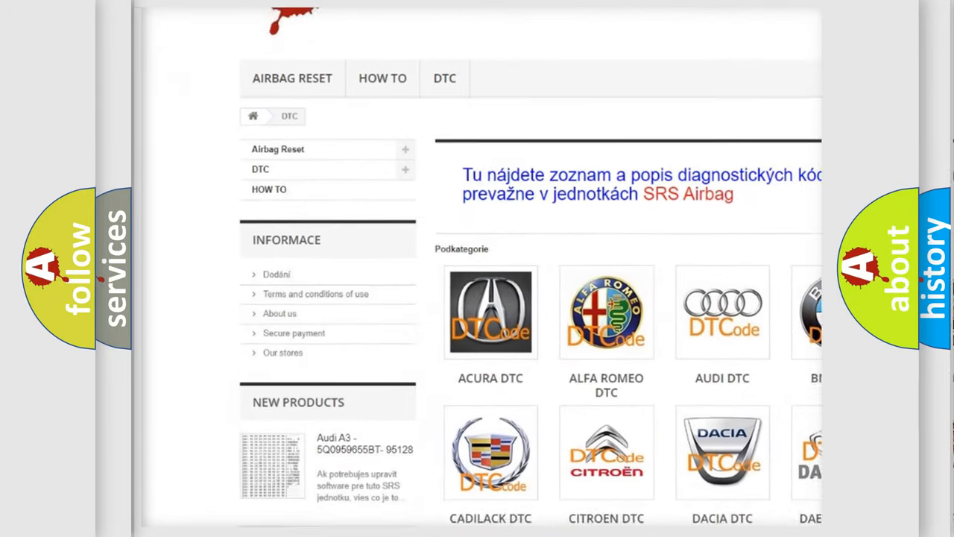
scroll(down, 3)
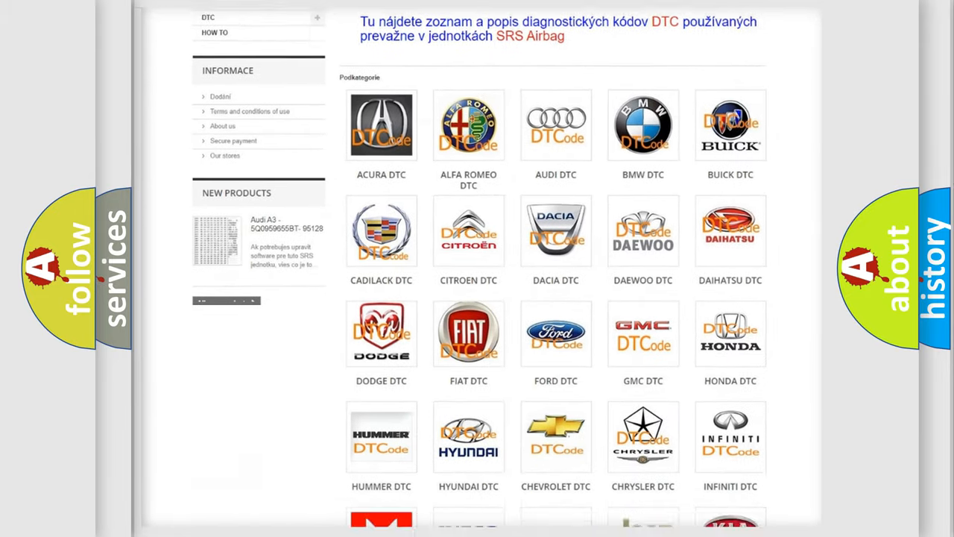
scroll(down, 3)
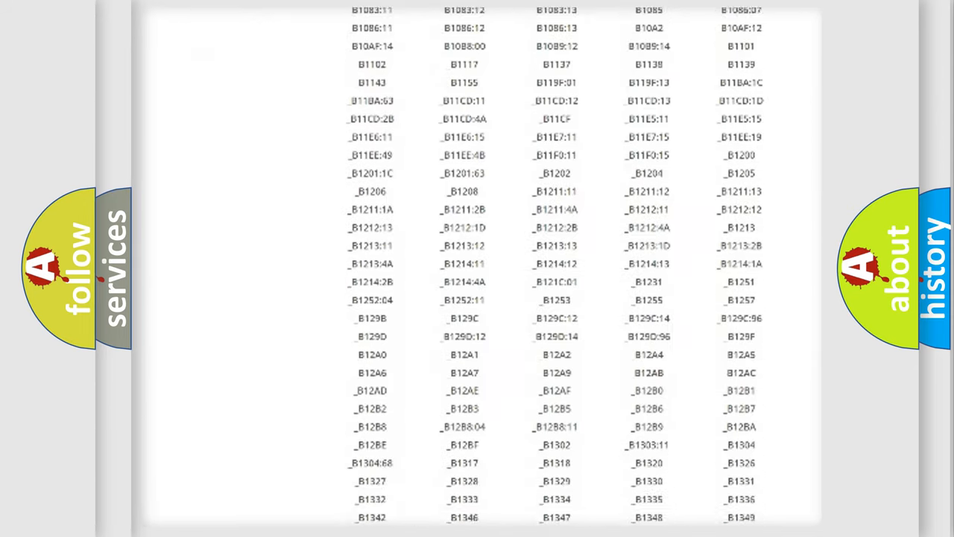
scroll(down, 3)
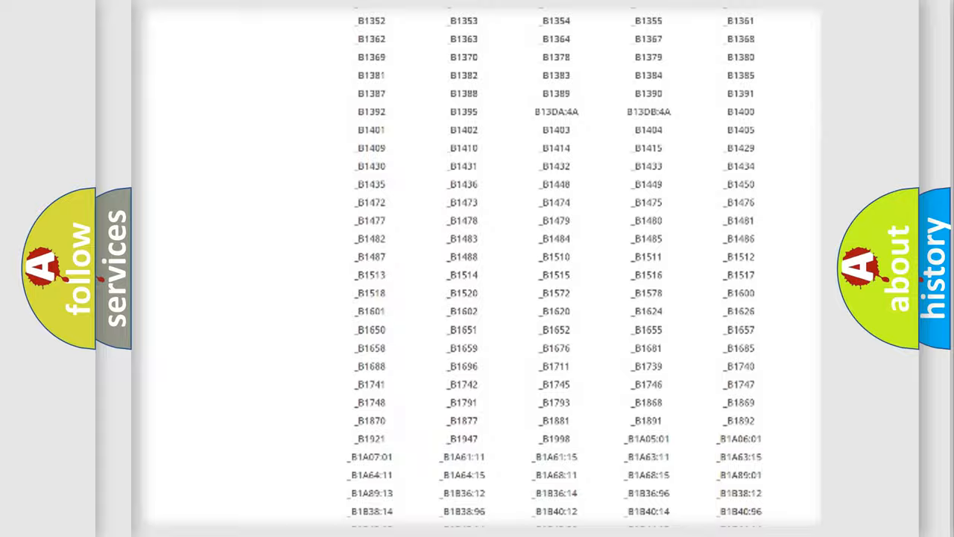